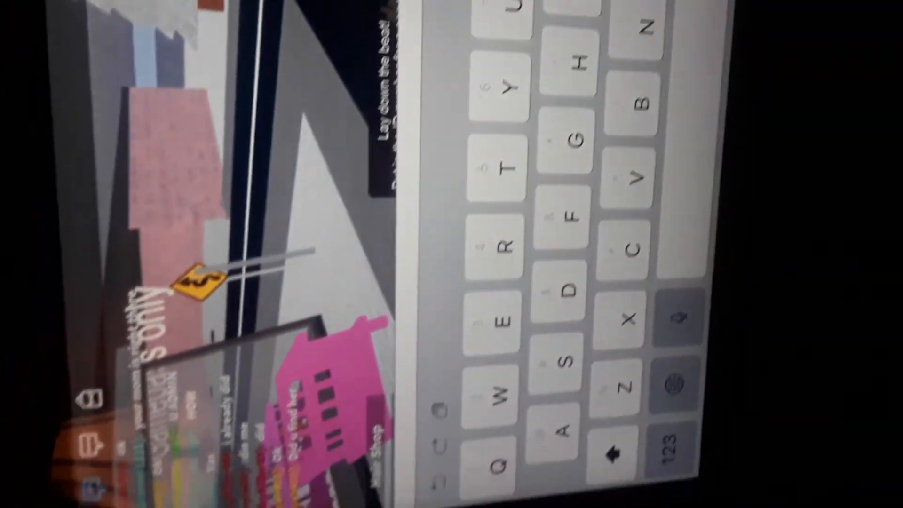
Step: Switch the iPad keyboard to the 123 number layout for the boombox music ID
left_click(654, 449)
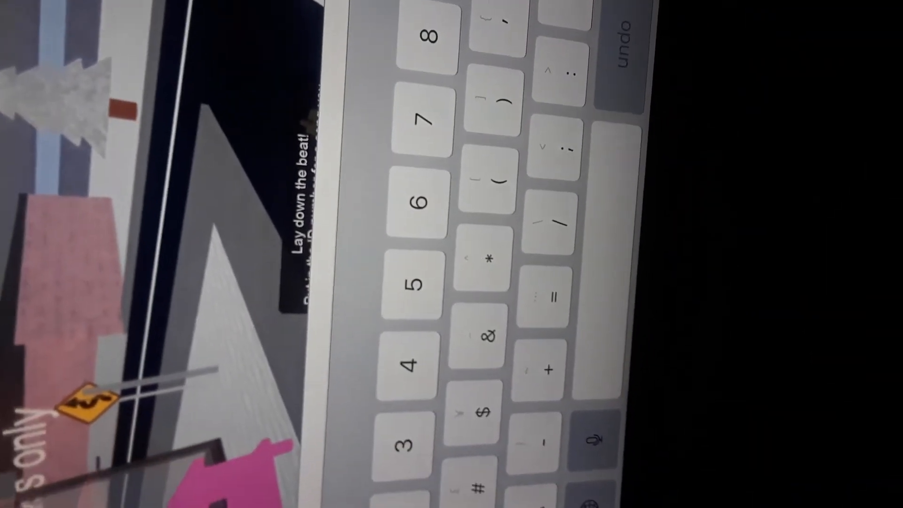